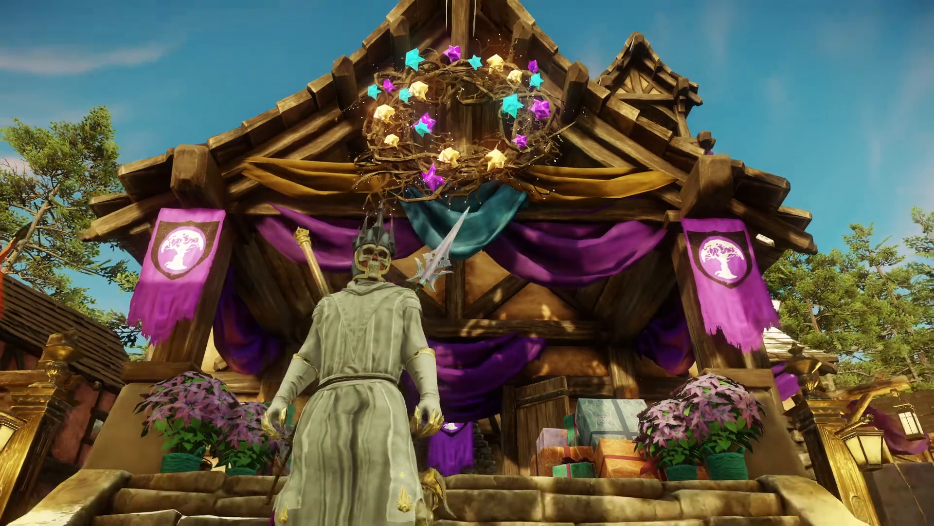
# Step: Switch back to Firefox and briefly highlight the Winter Convergence giveaway items passage
pyautogui.press('alt+tab')
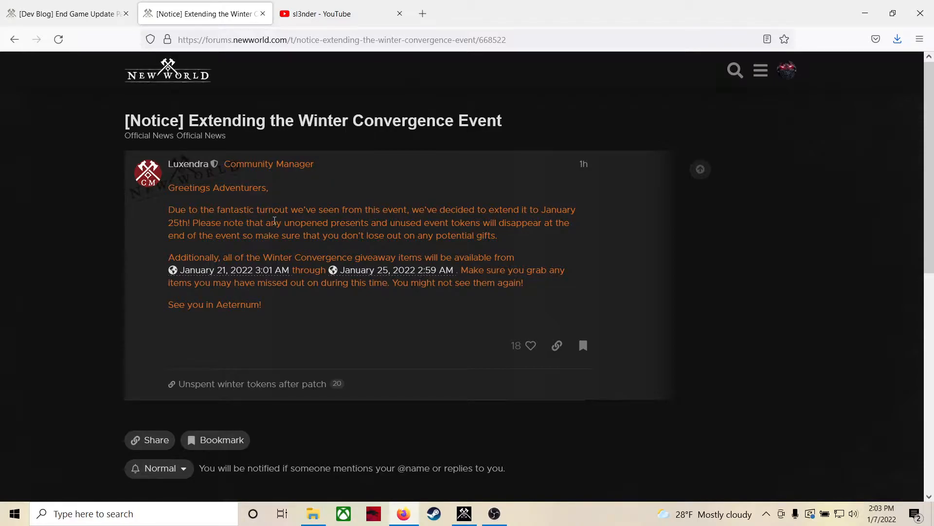
pyautogui.moveTo(497, 214)
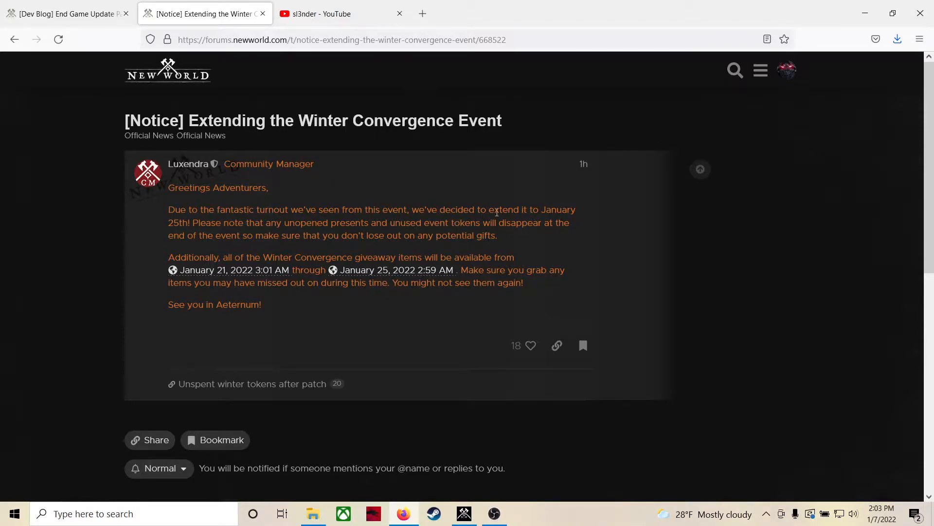
pyautogui.moveTo(200, 219)
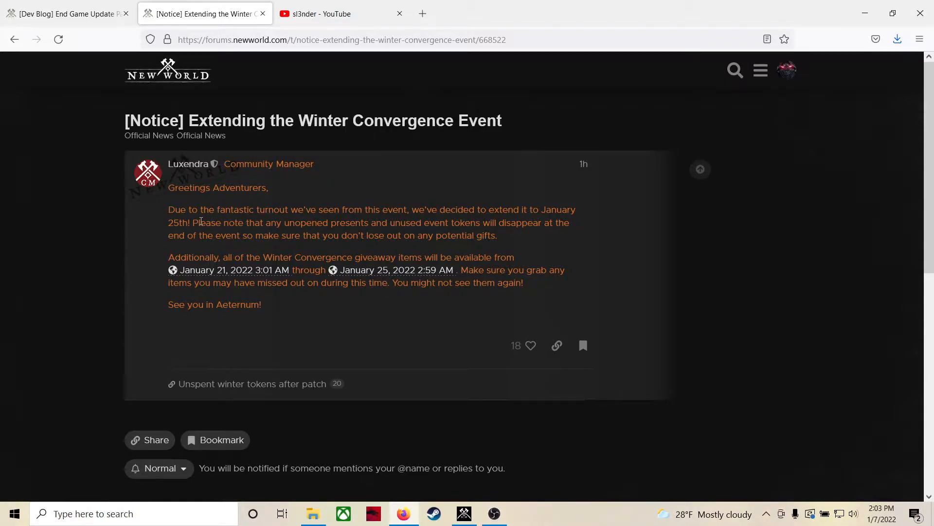
pyautogui.moveTo(331, 191)
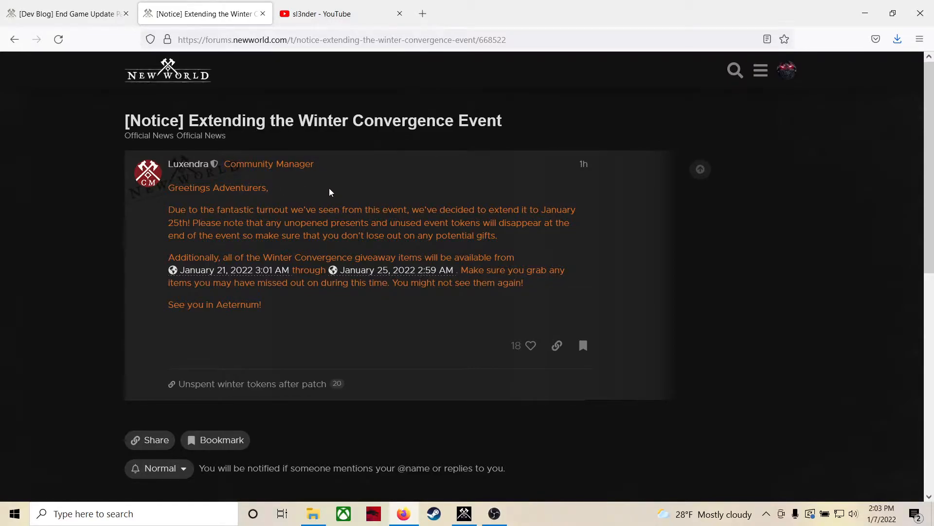
pyautogui.moveTo(327, 191)
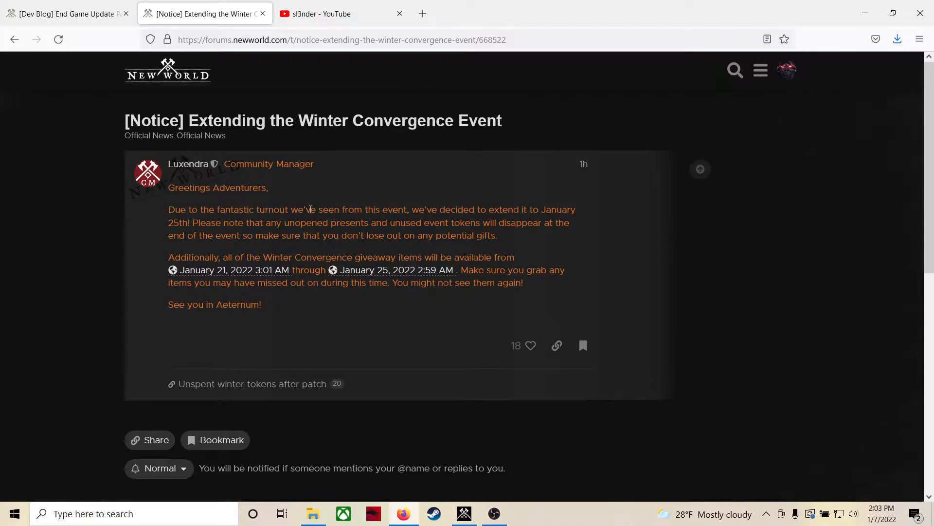
pyautogui.moveTo(347, 236)
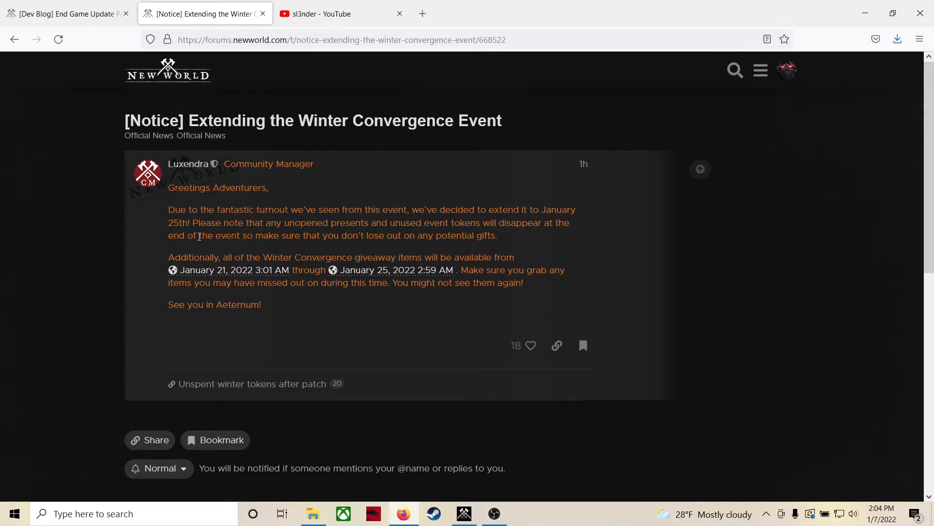
pyautogui.moveTo(208, 239)
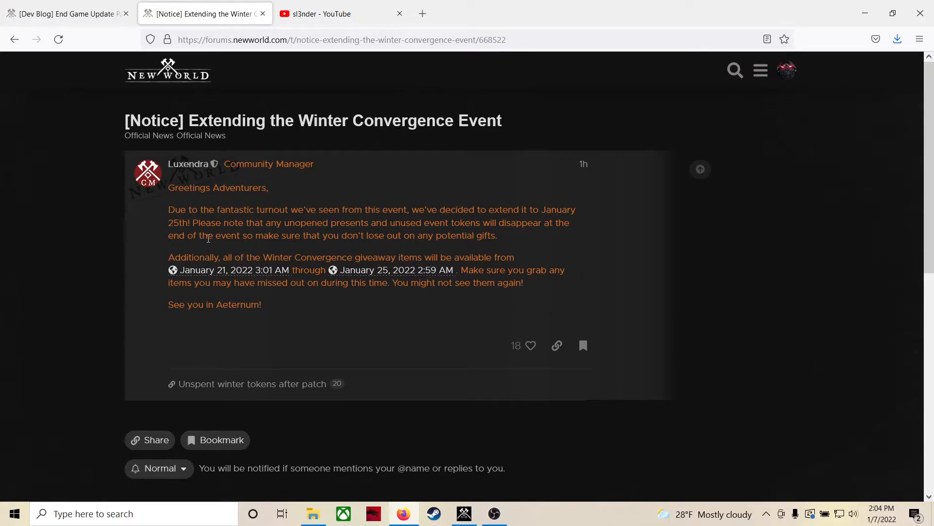
pyautogui.moveTo(263, 257); pyautogui.dragTo(460, 257)
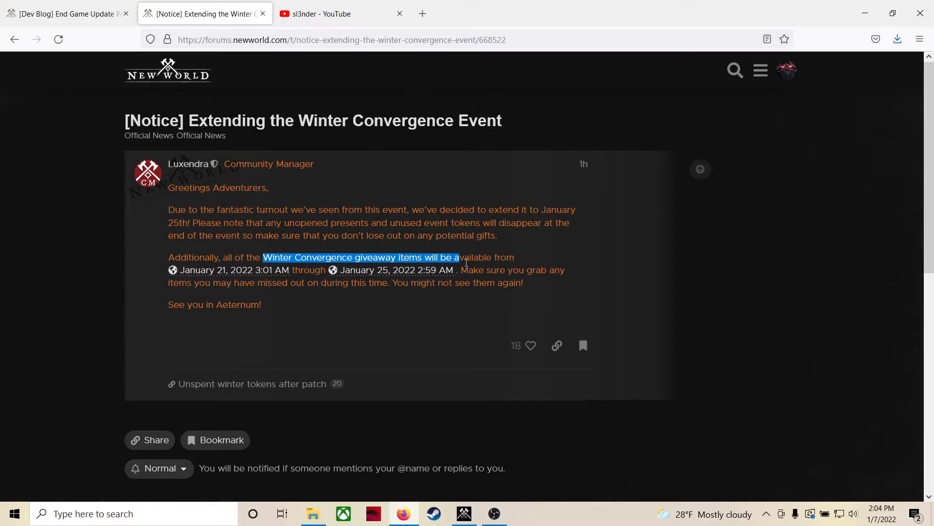
pyautogui.click(269, 249)
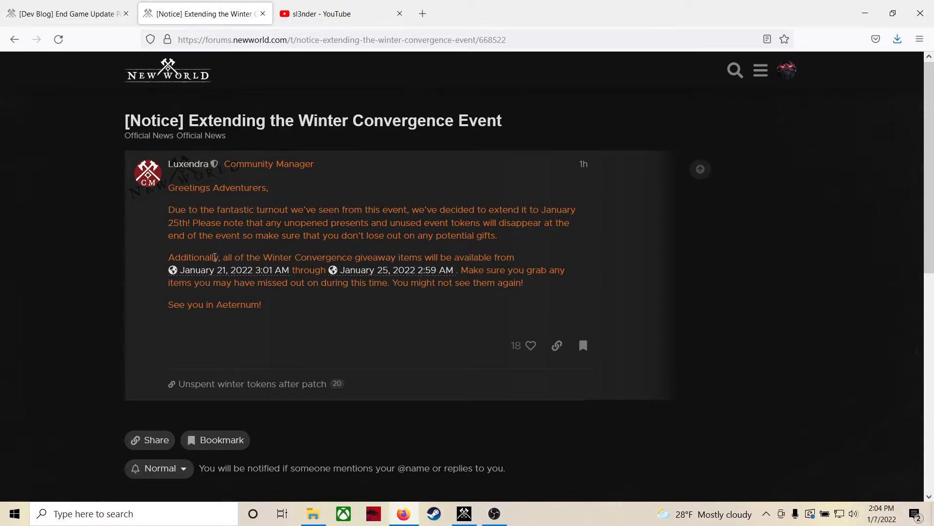
# Step: Highlight 'Additionally' and the opening of the giveaway sentence through 'Convergence'
pyautogui.doubleClick(196, 257)
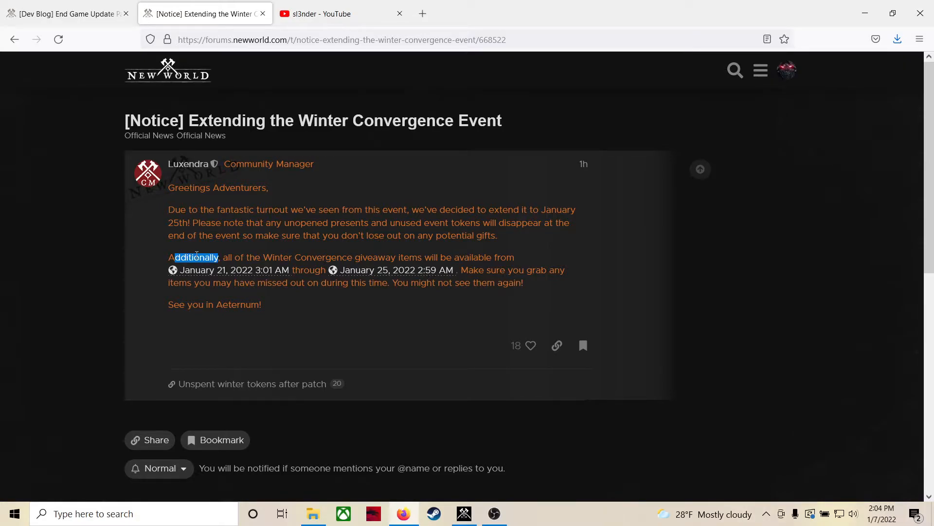
pyautogui.moveTo(197, 257); pyautogui.dragTo(399, 256)
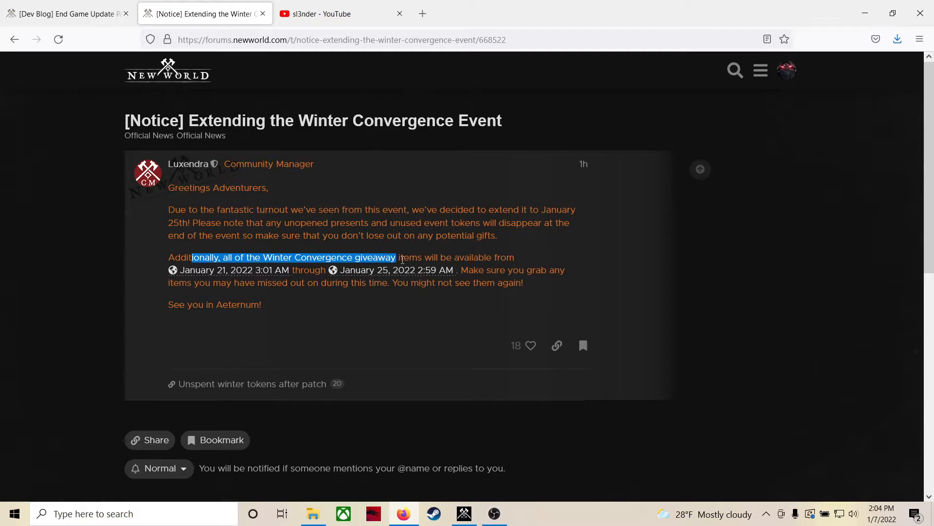
pyautogui.moveTo(396, 257); pyautogui.dragTo(491, 257)
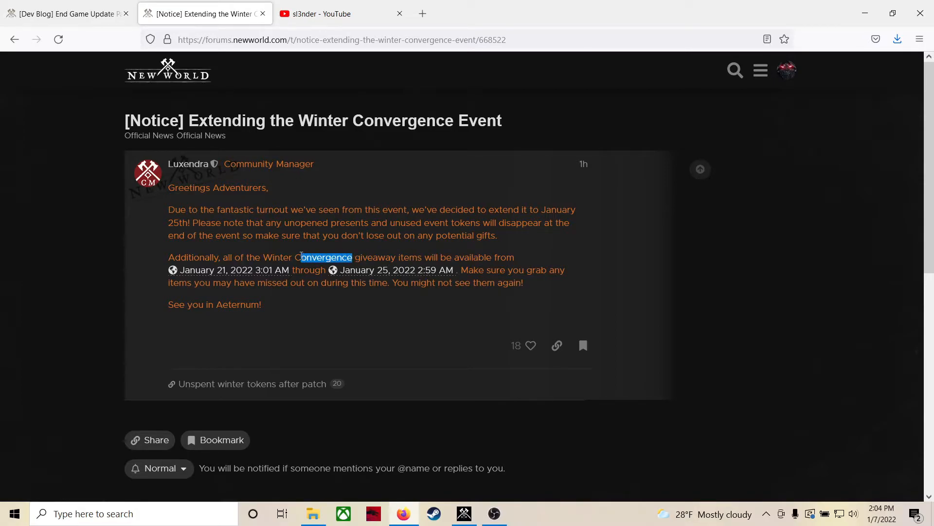
pyautogui.moveTo(185, 257)
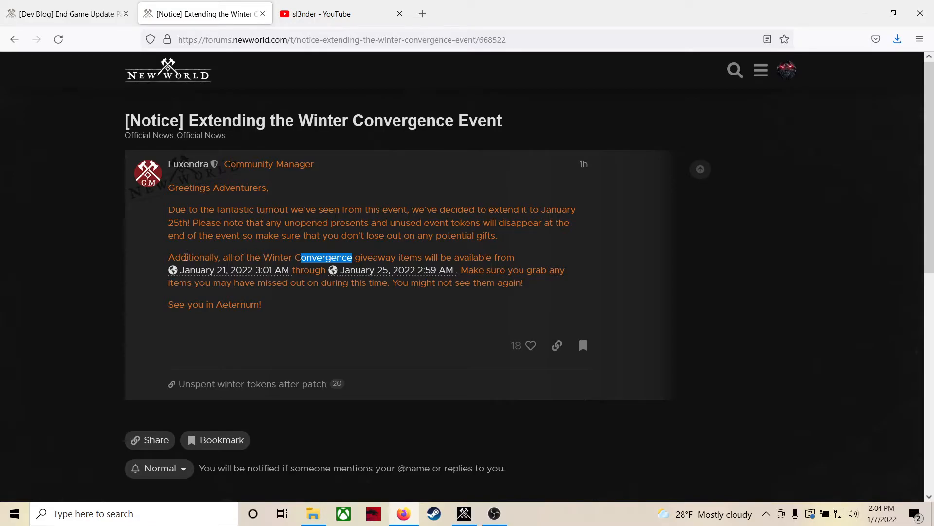
pyautogui.moveTo(239, 231)
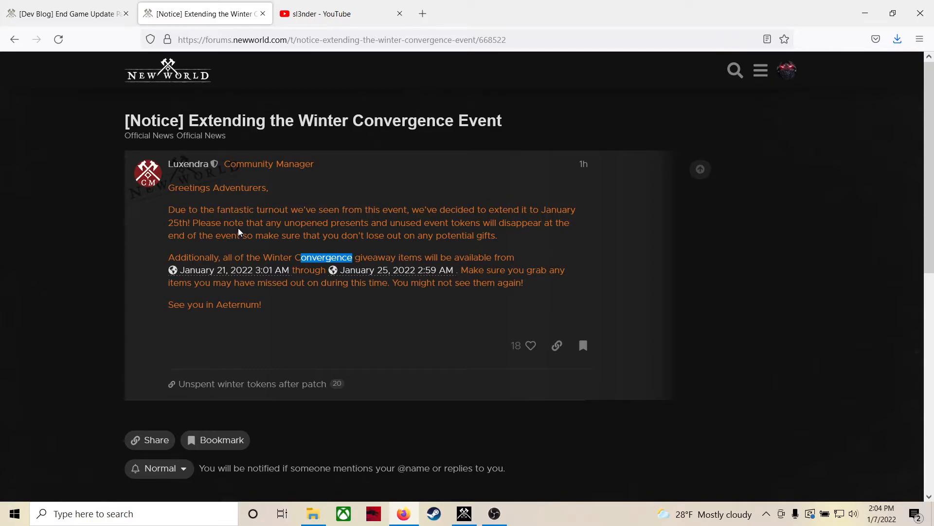
pyautogui.moveTo(251, 247)
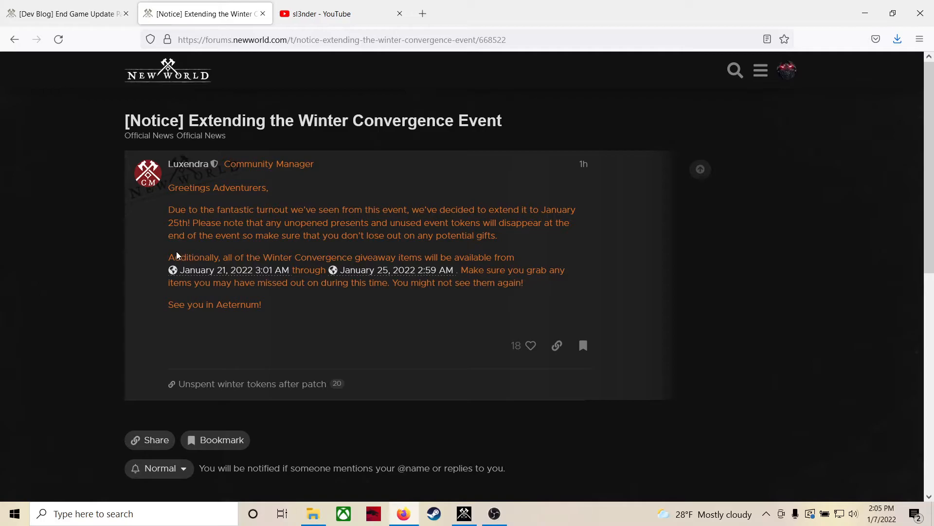
pyautogui.moveTo(313, 260)
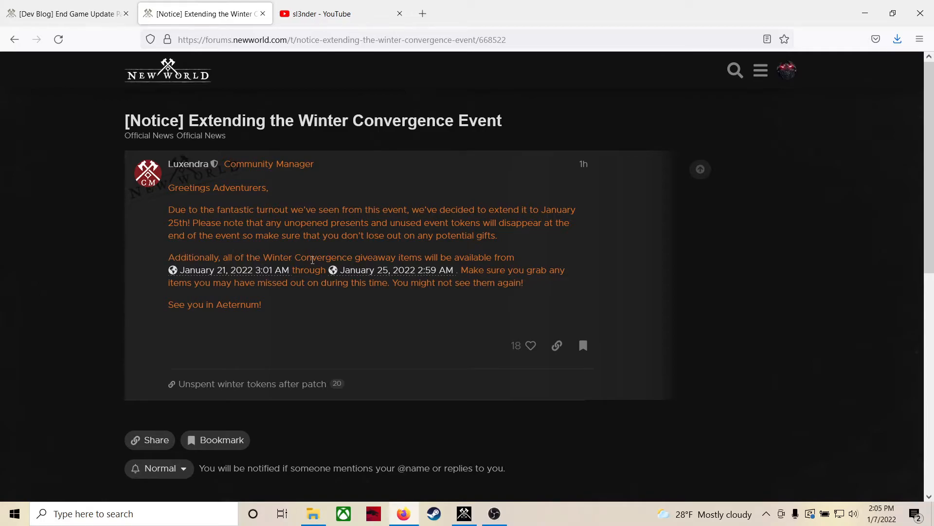
pyautogui.moveTo(378, 234)
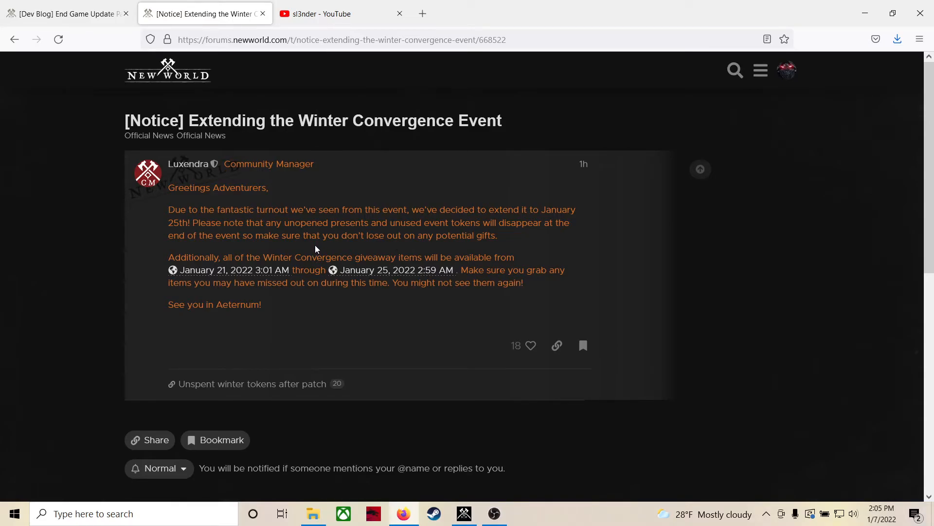
pyautogui.moveTo(283, 278)
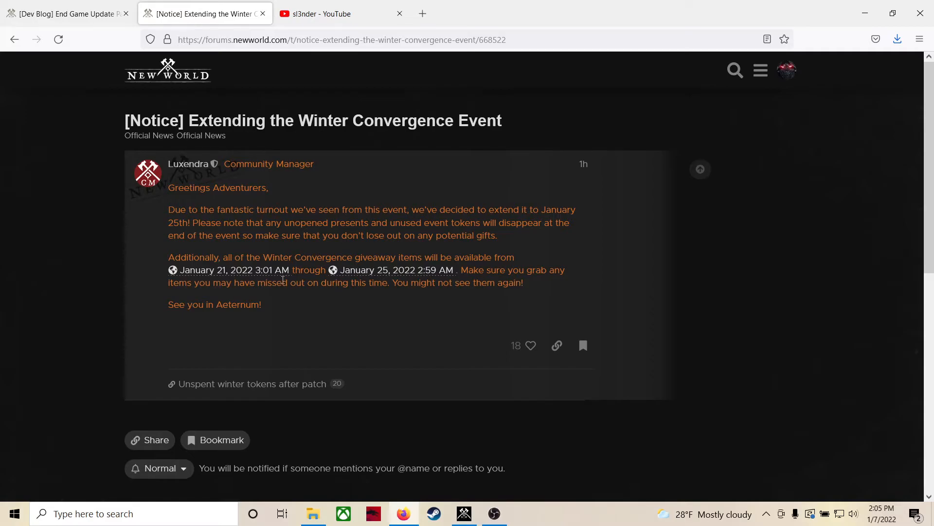
pyautogui.moveTo(370, 293)
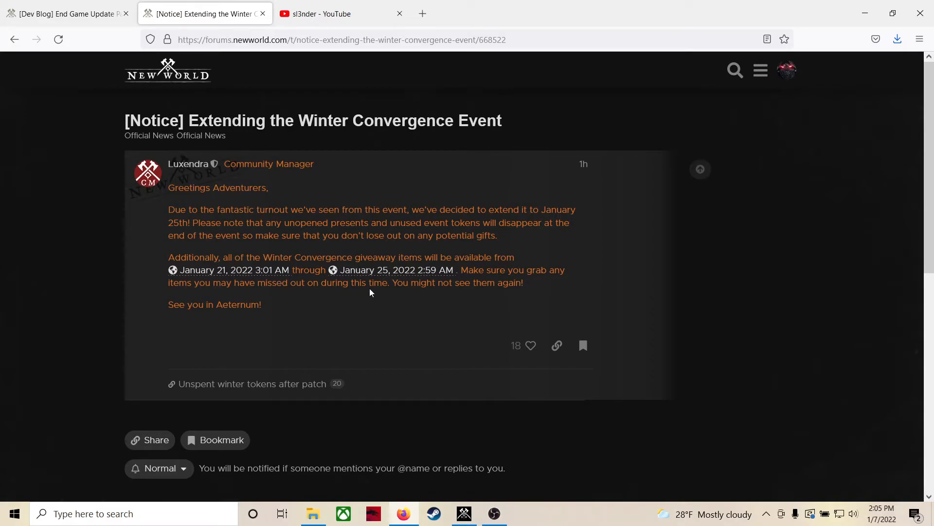
pyautogui.moveTo(382, 287)
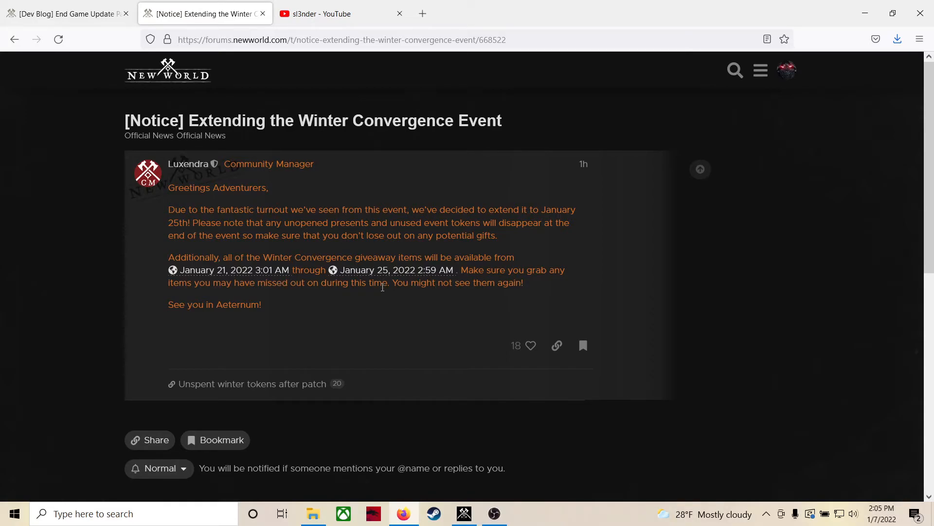
pyautogui.moveTo(350, 280)
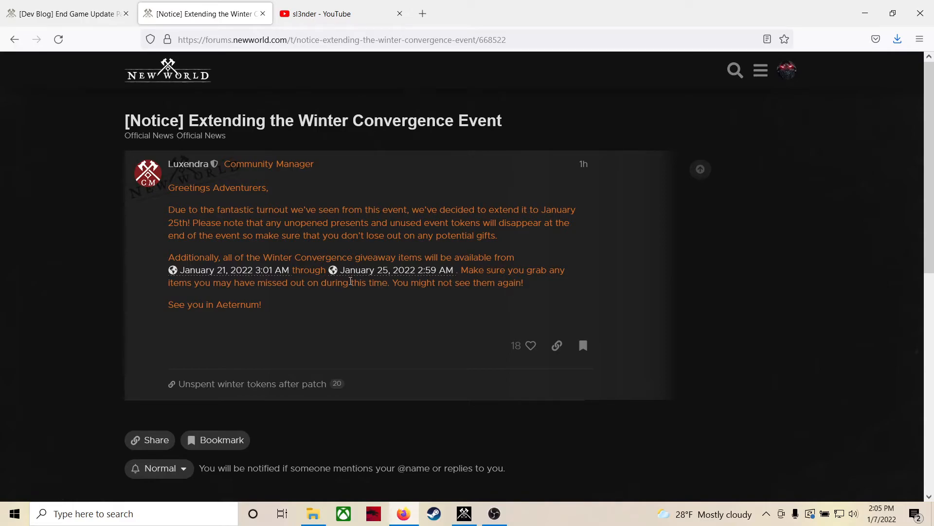
pyautogui.moveTo(396, 269)
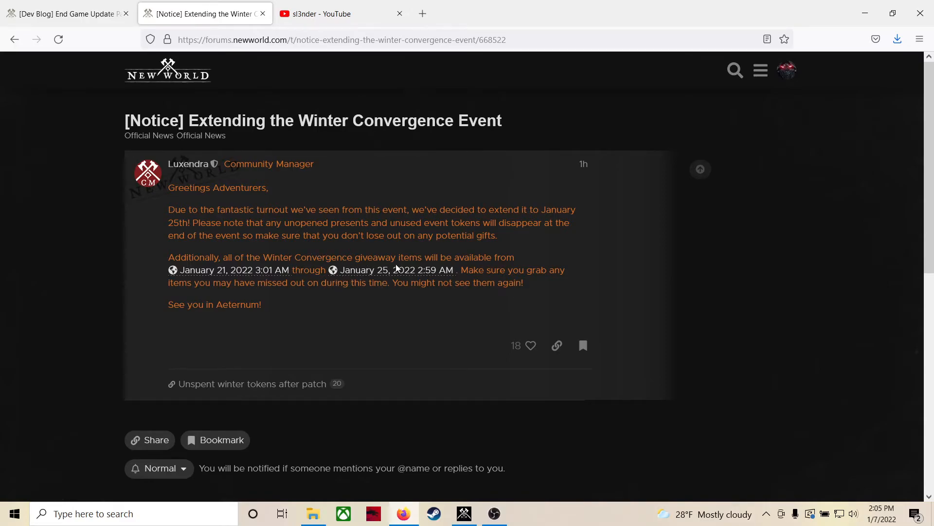
pyautogui.moveTo(400, 265)
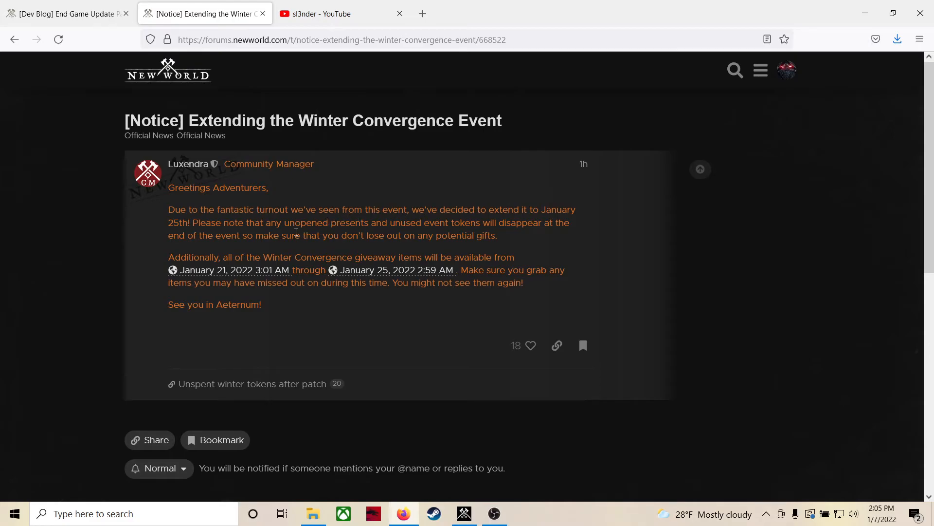
pyautogui.moveTo(302, 221)
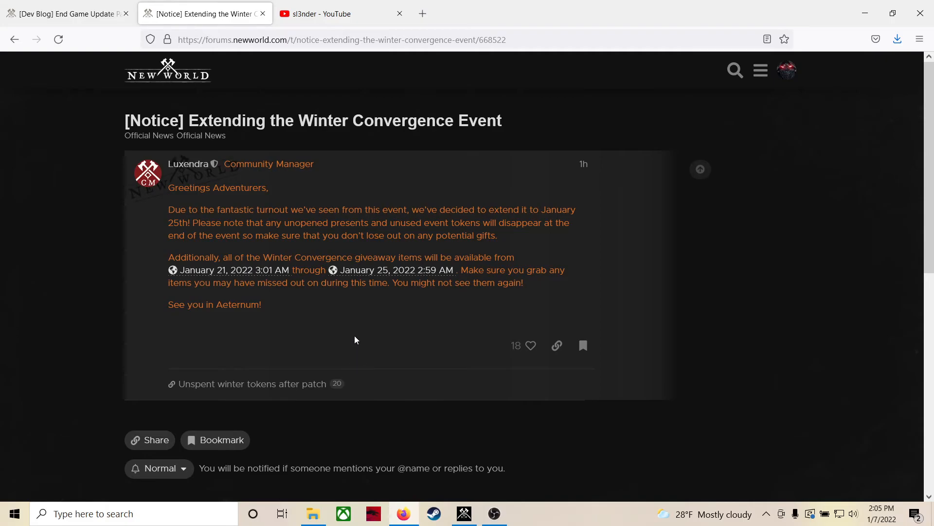
# Step: Highlight the warning that unopened presents and unused event tokens disappear when the event ends
pyautogui.doubleClick(296, 209)
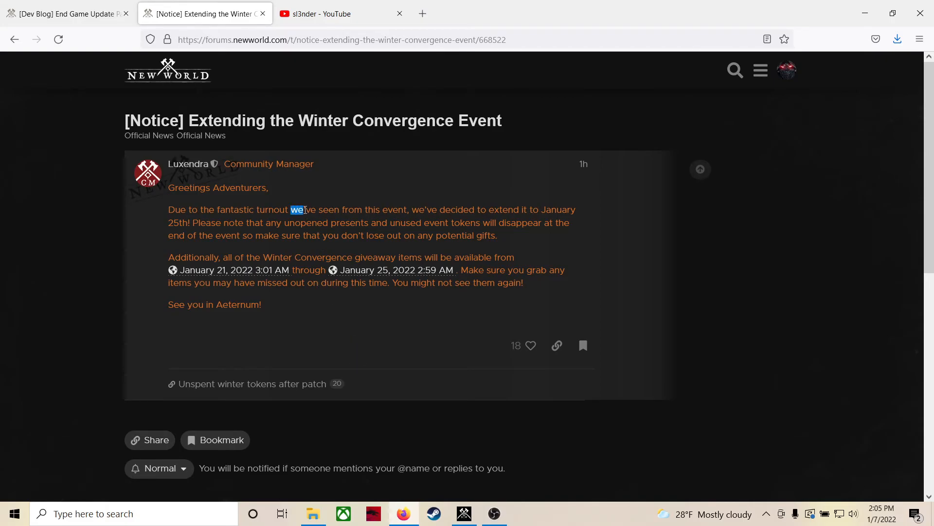
pyautogui.click(409, 220)
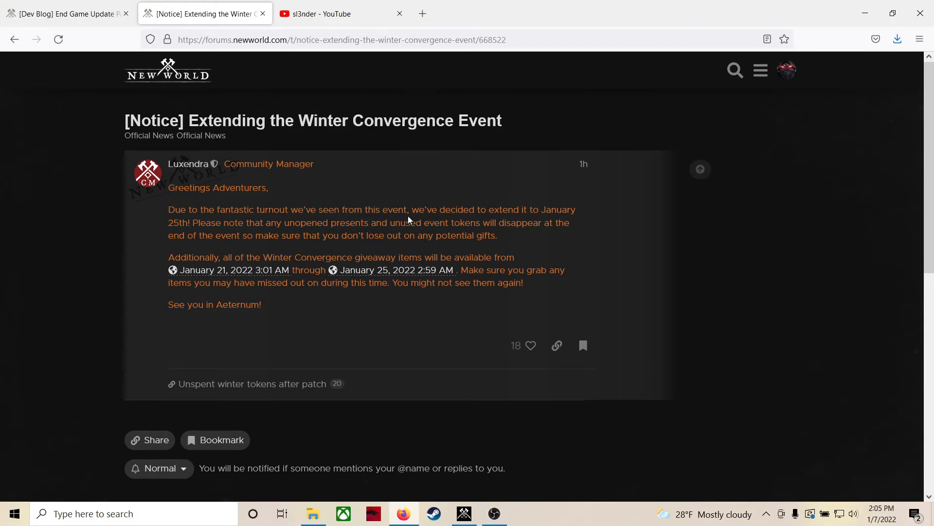
pyautogui.moveTo(410, 209); pyautogui.dragTo(533, 209)
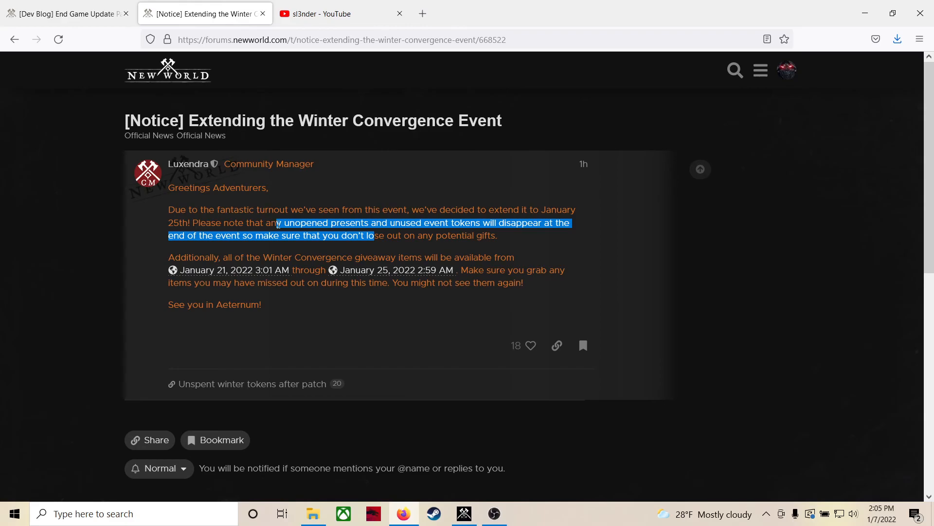
pyautogui.moveTo(306, 289)
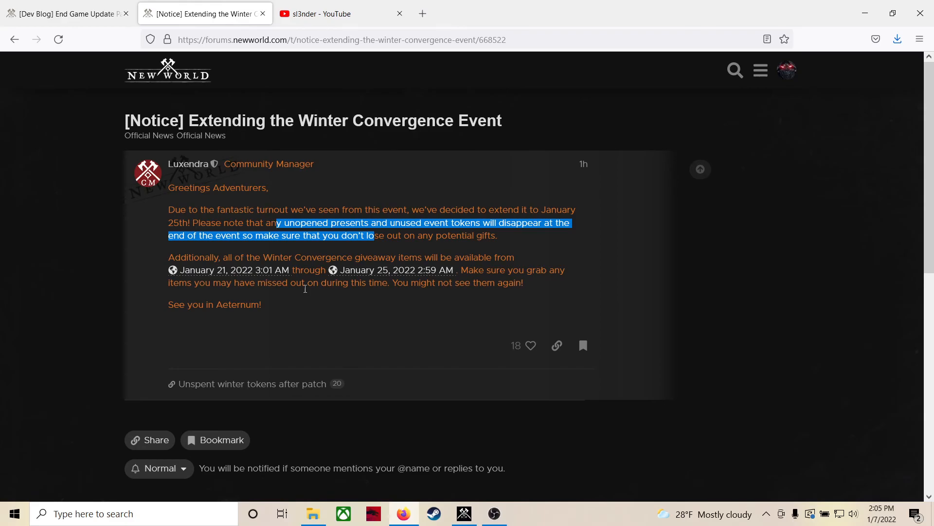